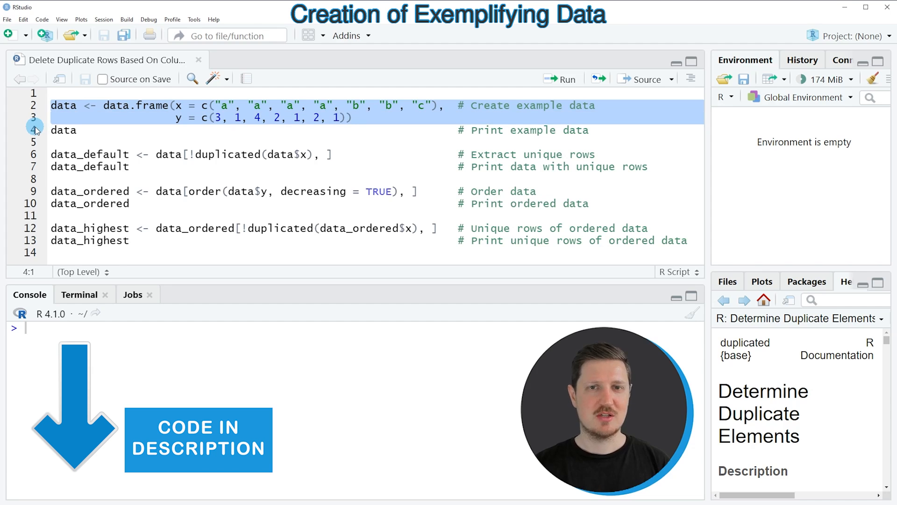
# Step: Build the seven-row example data frame with columns x and y and print it to the console
pyautogui.click(560, 78)
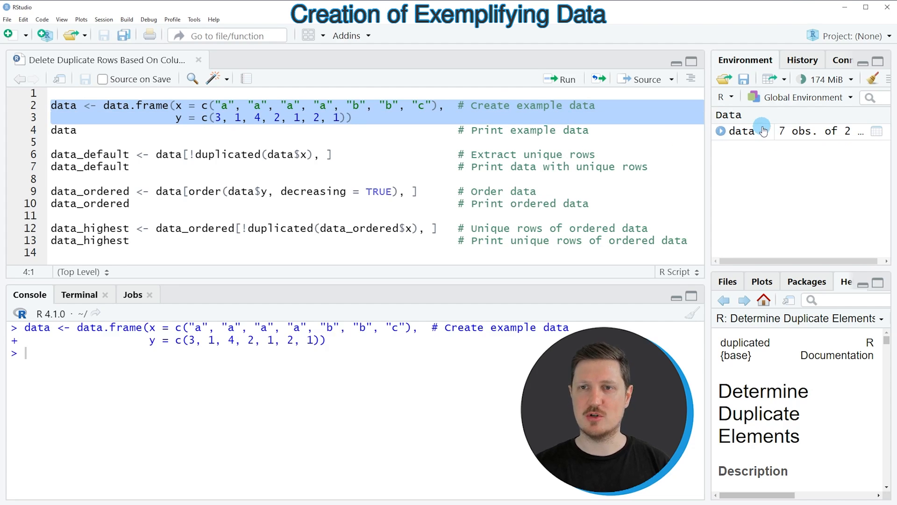
pyautogui.moveTo(736, 138)
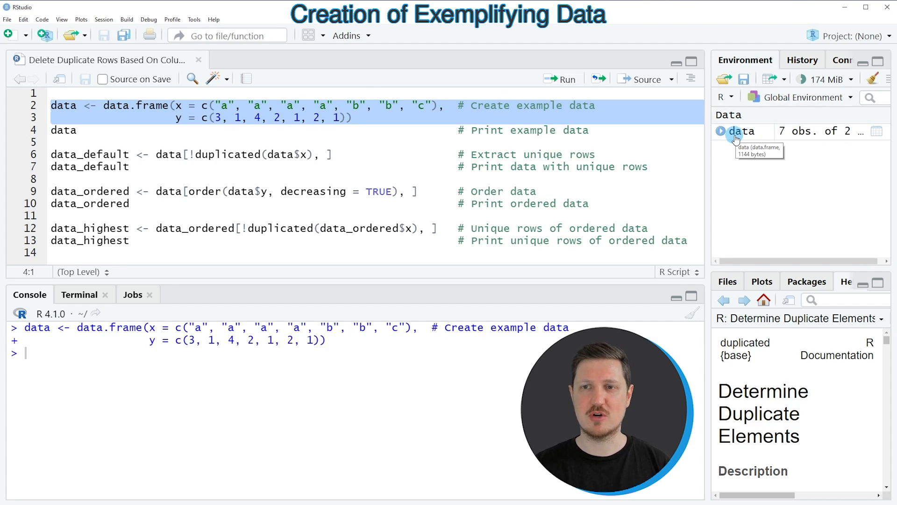
pyautogui.moveTo(747, 136)
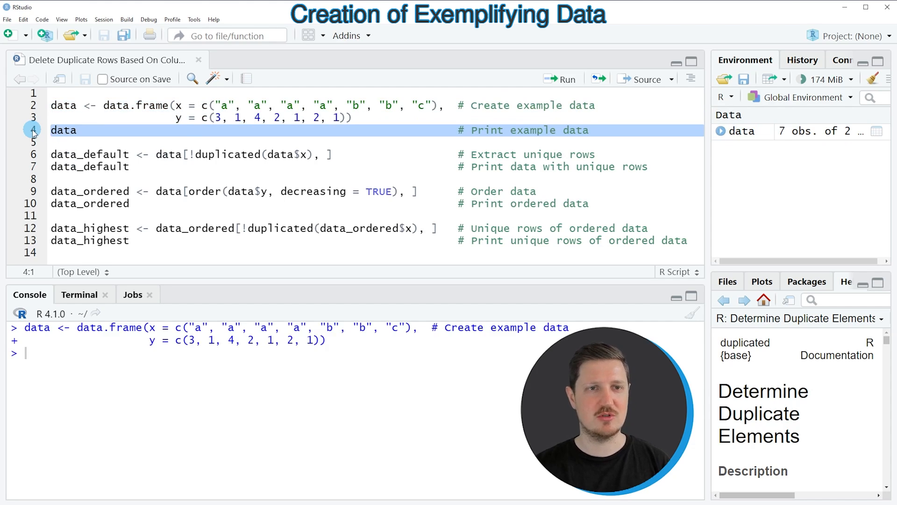
pyautogui.click(561, 78)
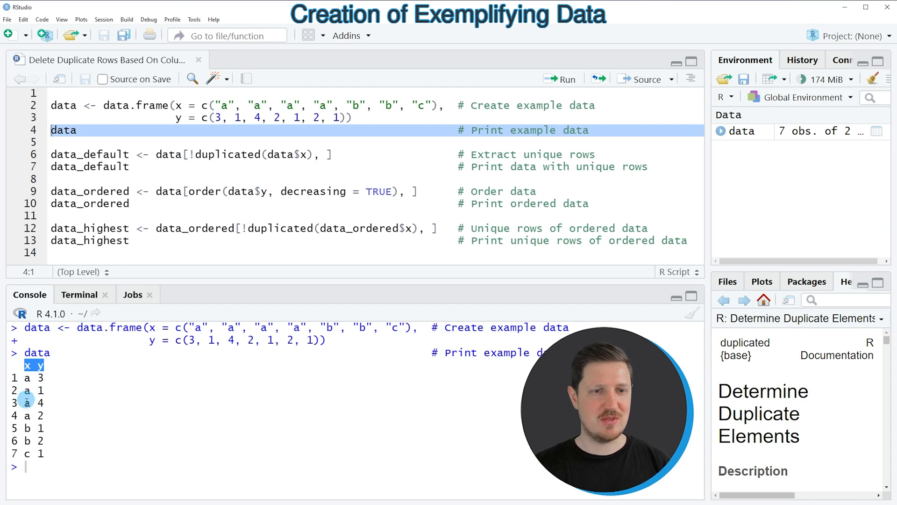
pyautogui.moveTo(26, 445)
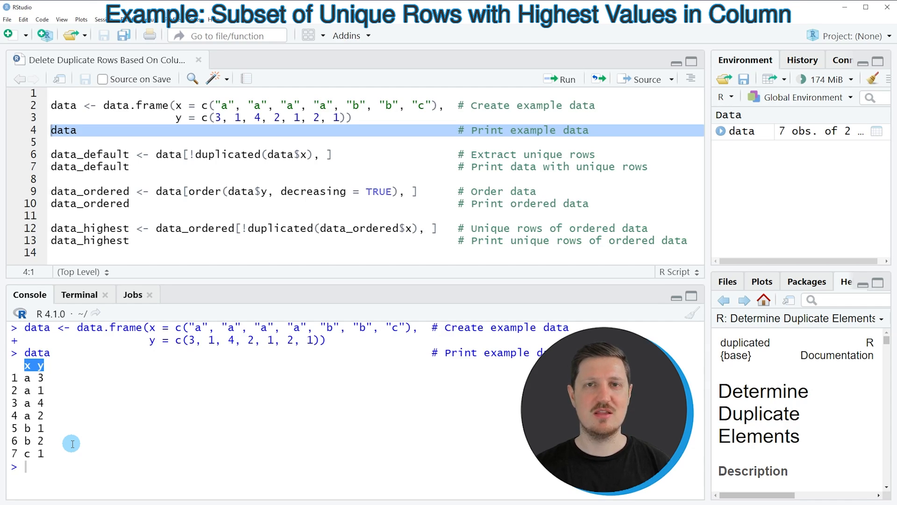
pyautogui.moveTo(129, 177)
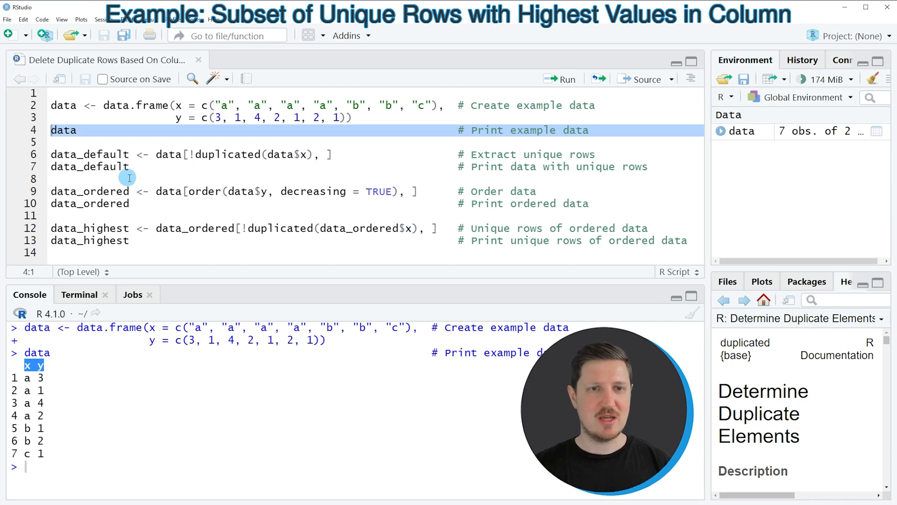
# Step: Run data[!duplicated(data$x), ] into data_default and print it, showing a 3, b 1, c 1
pyautogui.doubleClick(228, 155)
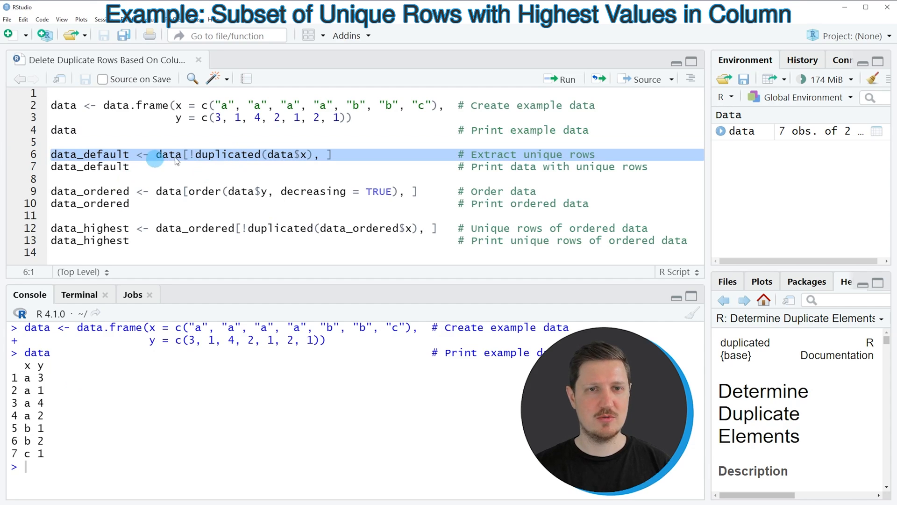
pyautogui.click(192, 154)
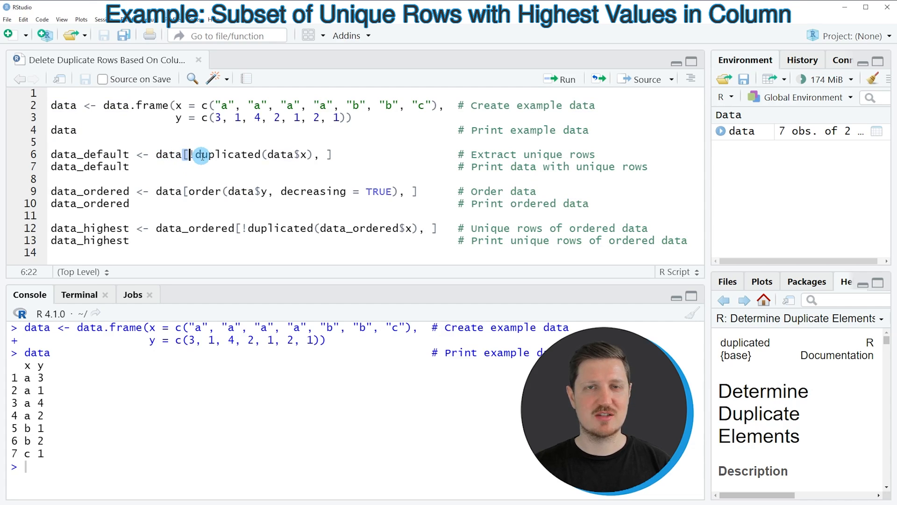
pyautogui.write('!')
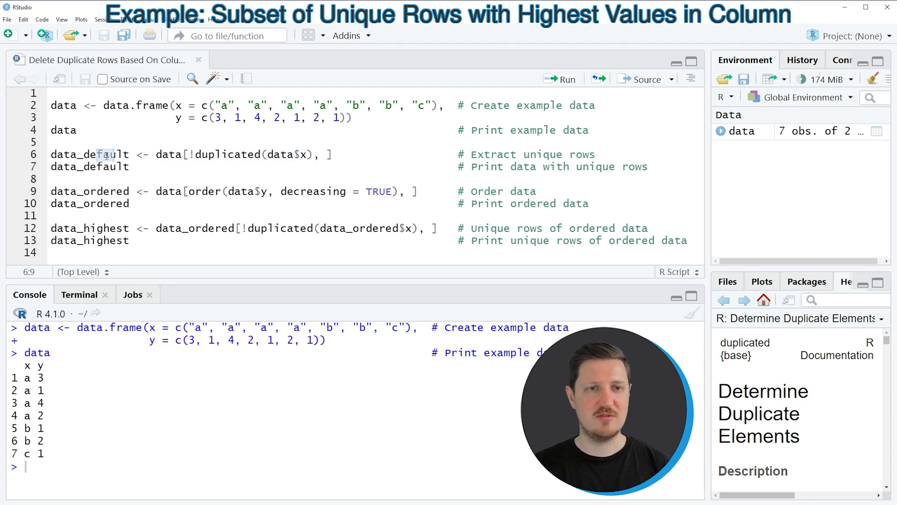
pyautogui.click(29, 155)
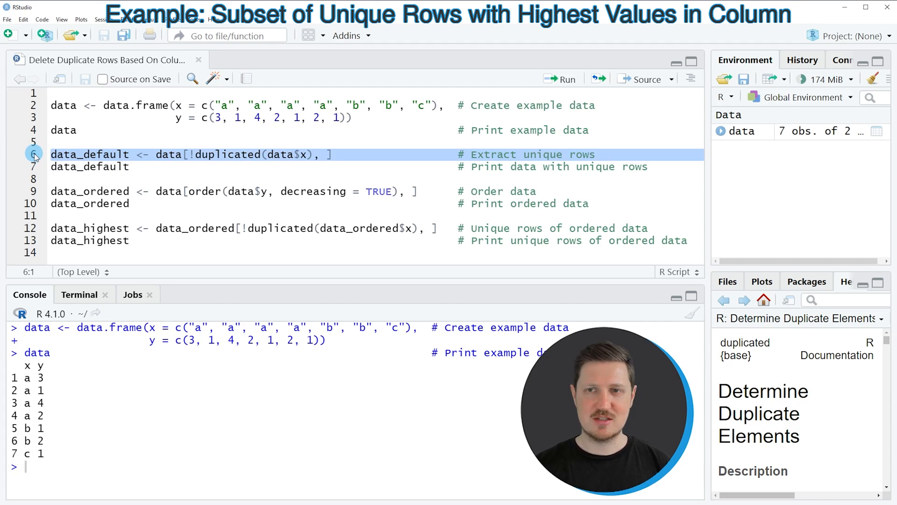
pyautogui.click(567, 78)
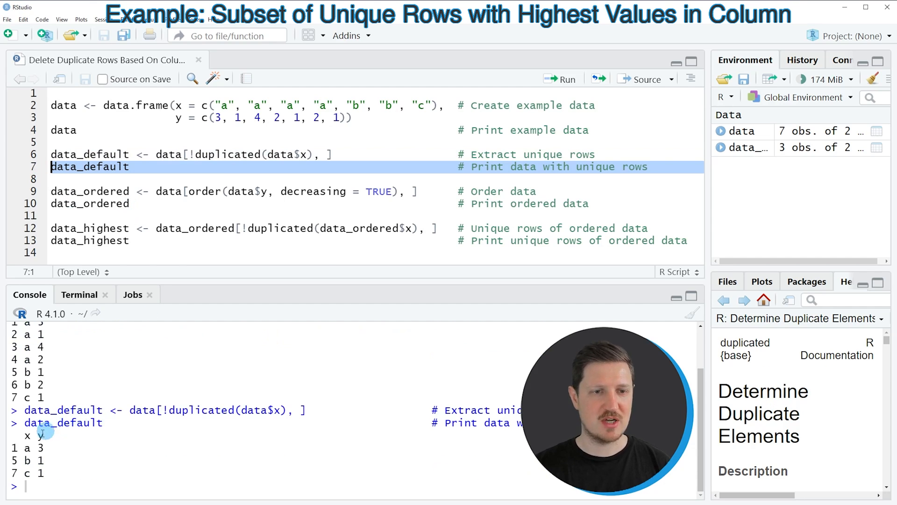
pyautogui.moveTo(26, 435); pyautogui.dragTo(43, 473)
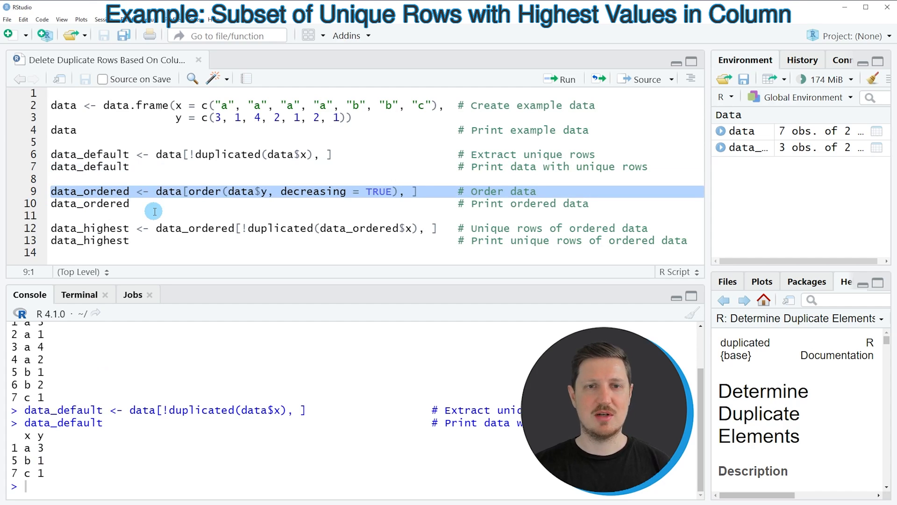
# Step: Order the data by y decreasing into data_ordered and print it, with a 4 on top
pyautogui.doubleClick(205, 190)
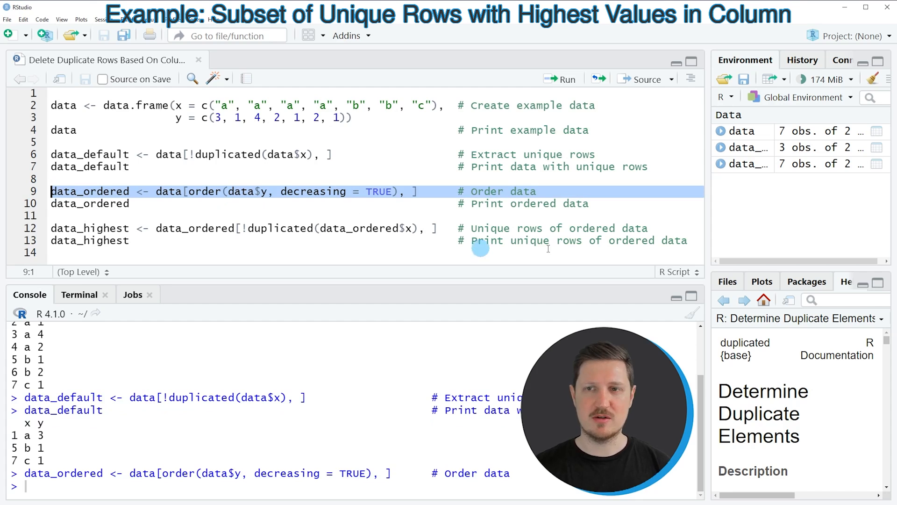
pyautogui.moveTo(748, 169)
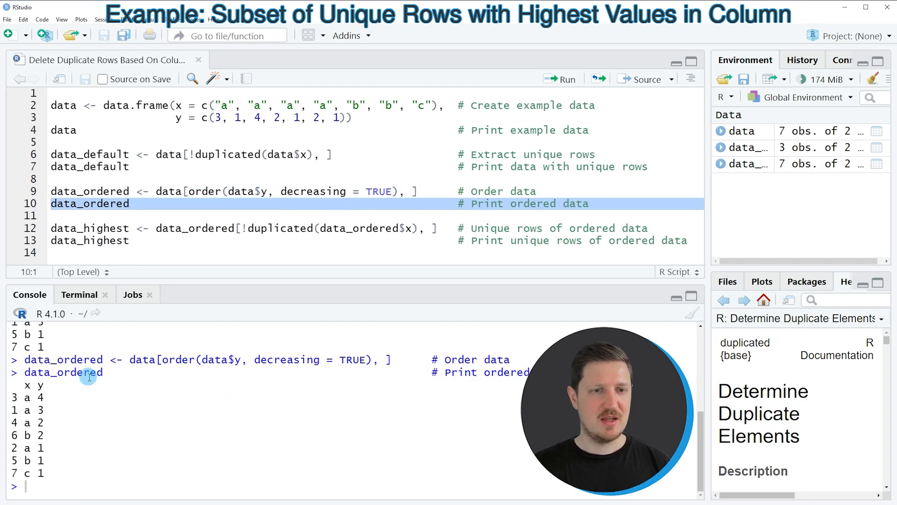
pyautogui.moveTo(27, 384); pyautogui.dragTo(57, 461)
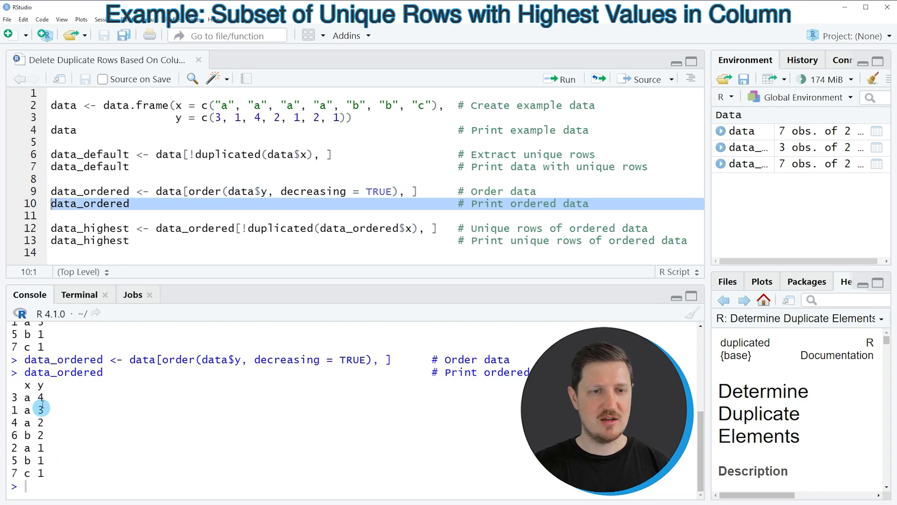
pyautogui.moveTo(66, 404)
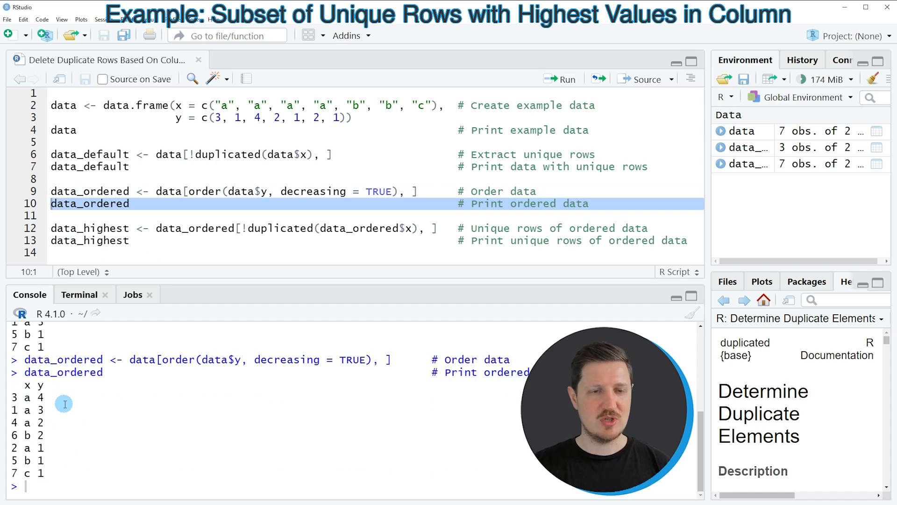
pyautogui.moveTo(44, 458)
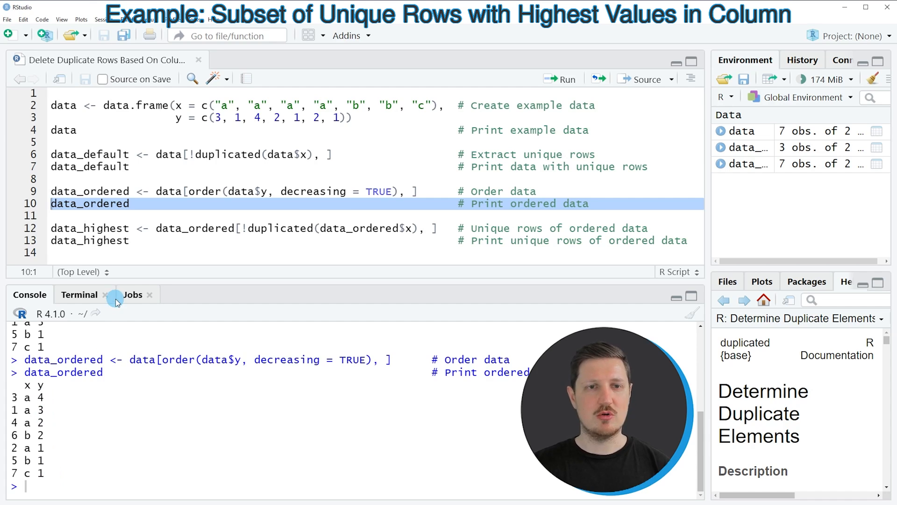
# Step: Remove duplicated x rows from data_ordered into data_highest and print a 4, b 2, c 1
pyautogui.click(185, 230)
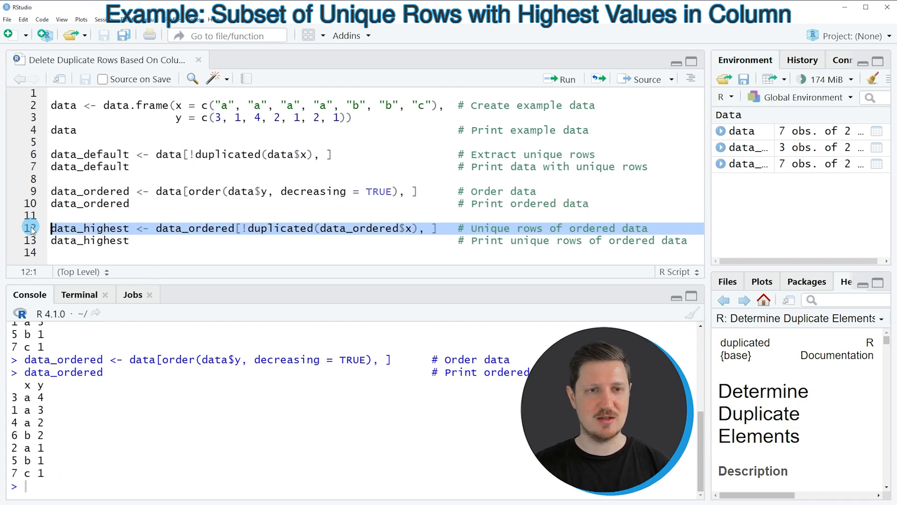
pyautogui.click(561, 79)
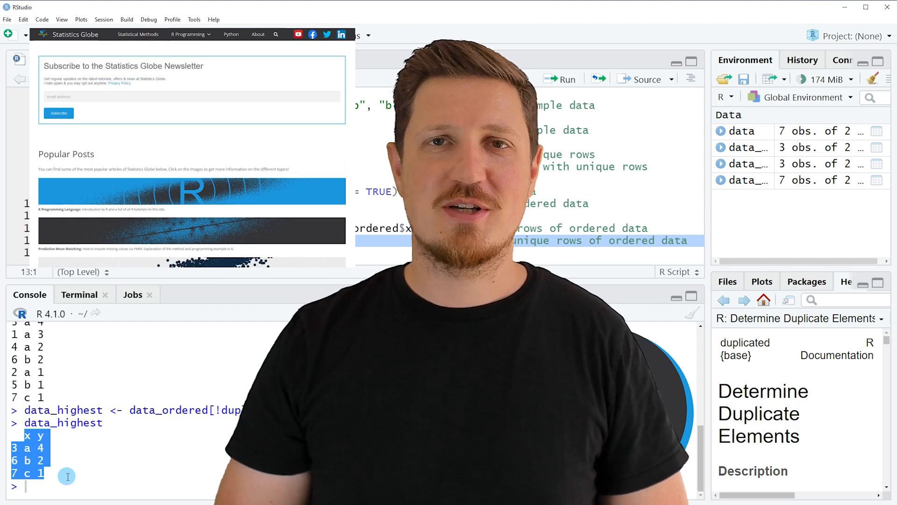
# Step: Browse the Statistics Globe site to R Programming > Graphics in R, ending on the YouTube Videos list
pyautogui.scroll(-3)
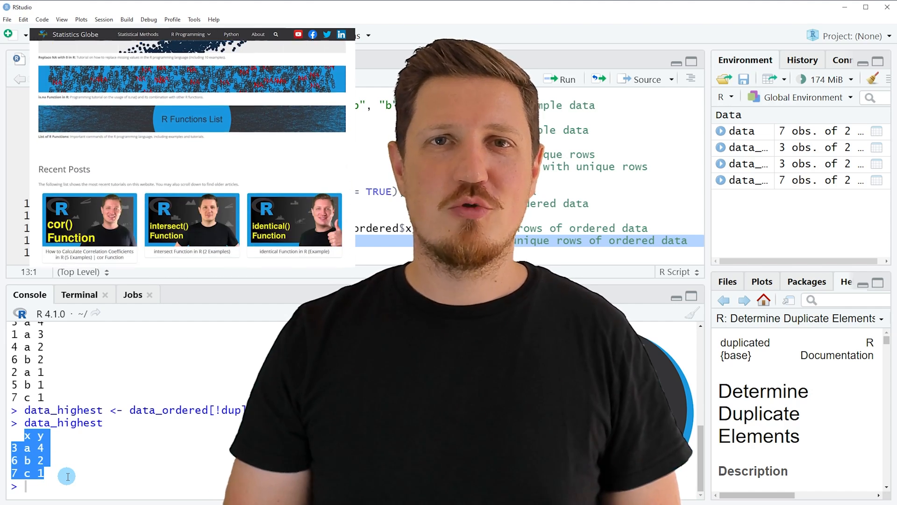
pyautogui.scroll(-3)
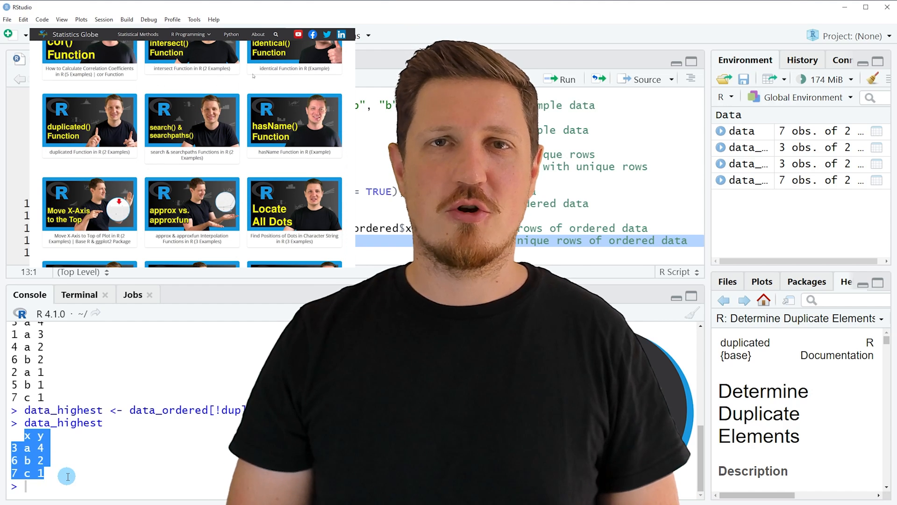
pyautogui.click(190, 33)
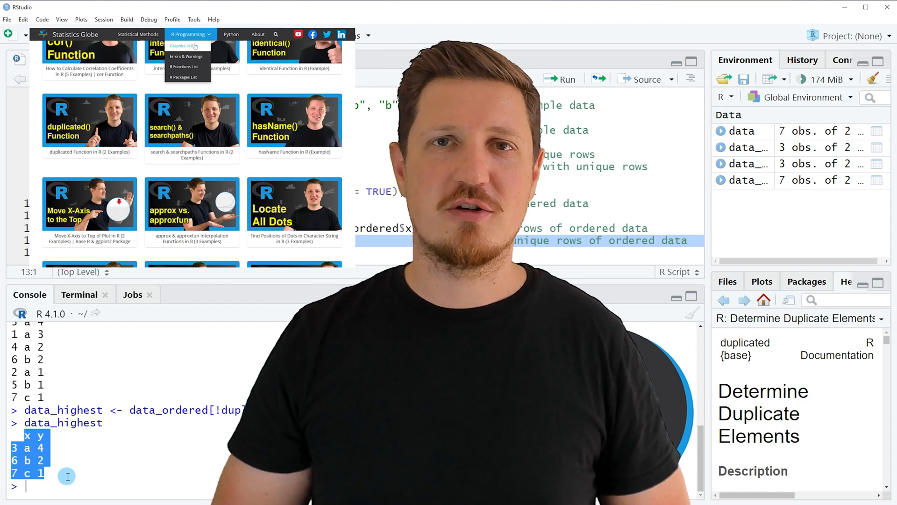
pyautogui.click(183, 46)
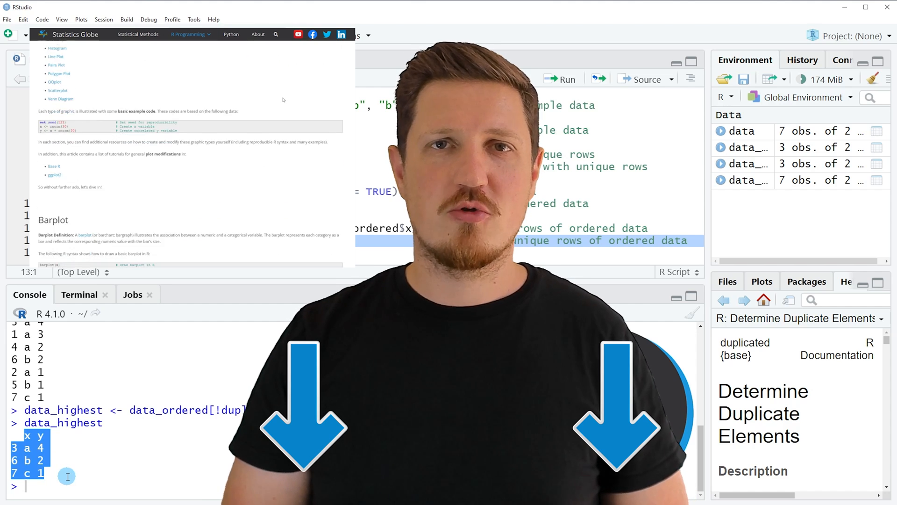
pyautogui.scroll(-3)
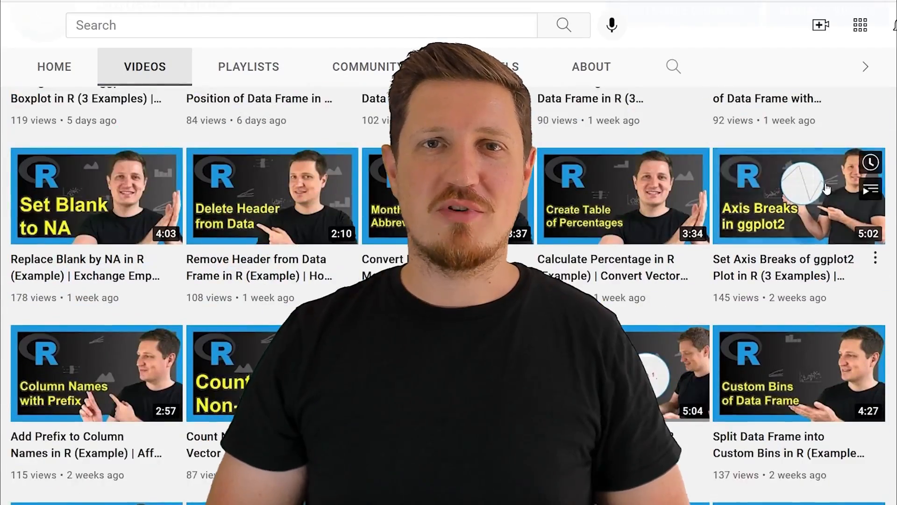
pyautogui.scroll(-3)
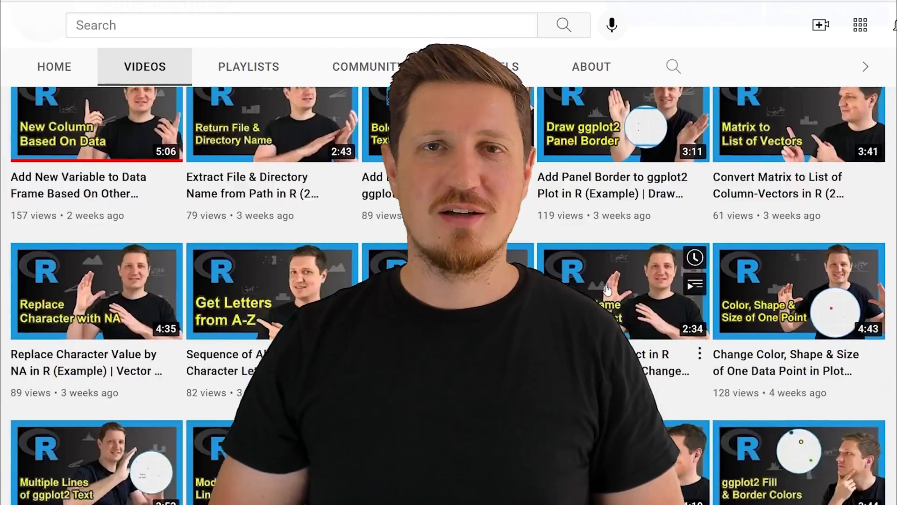
pyautogui.scroll(-3)
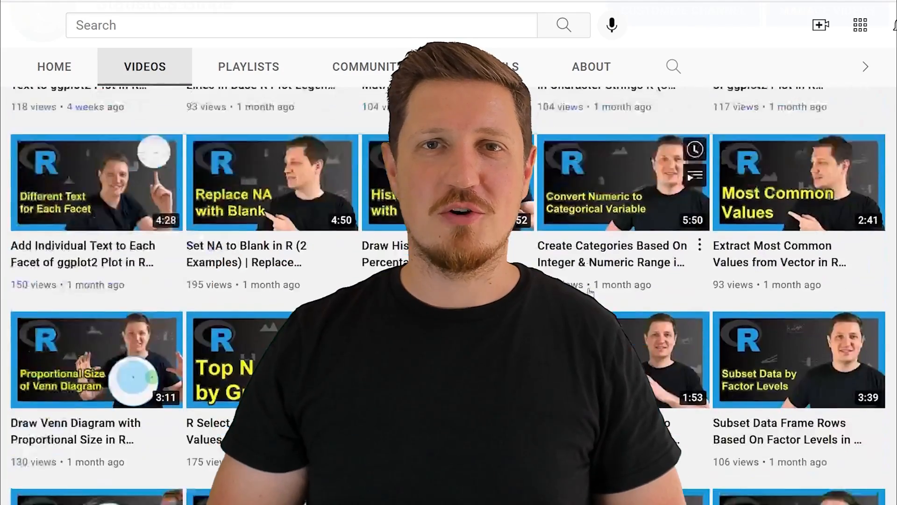
pyautogui.scroll(-3)
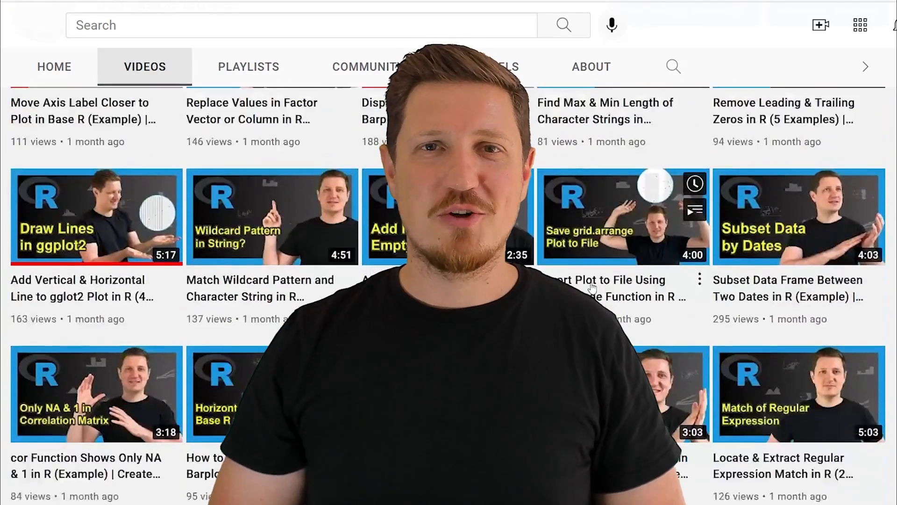
pyautogui.scroll(-3)
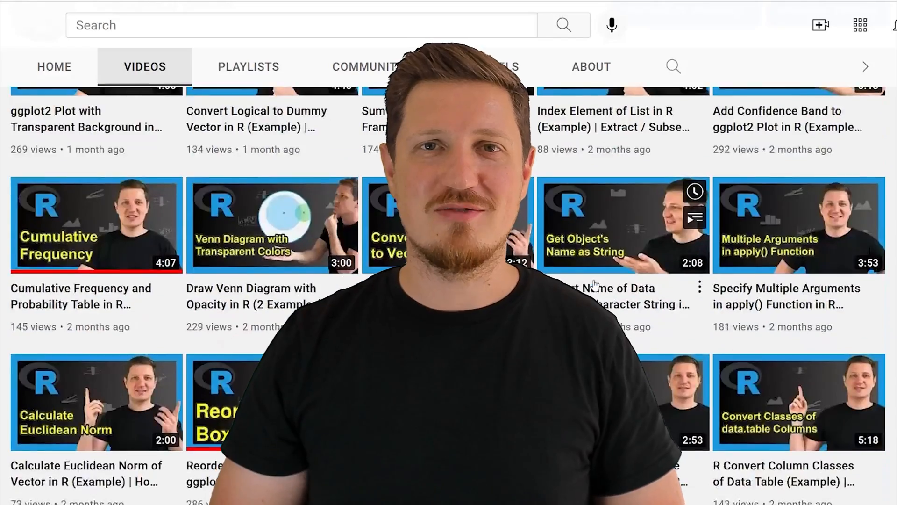